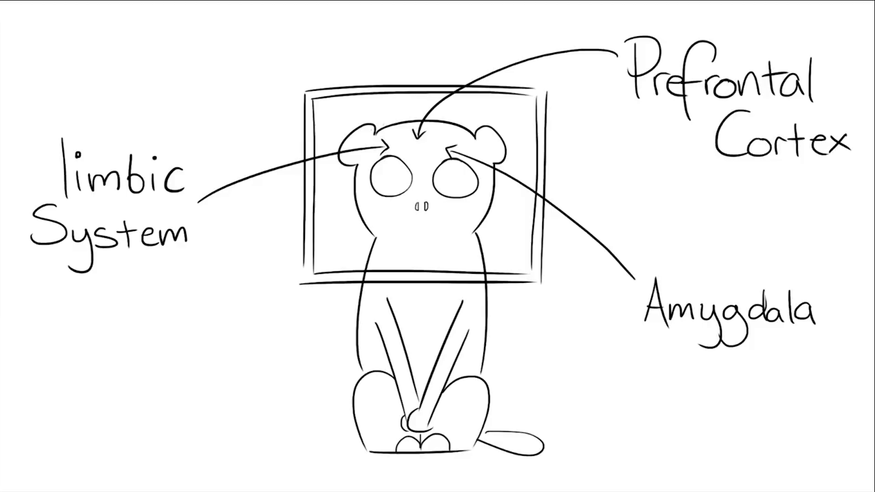
Step: Draw a diagonal hatching stroke across the creature's forehead beneath the Prefrontal Cortex arrow
drag(355, 140, 485, 140)
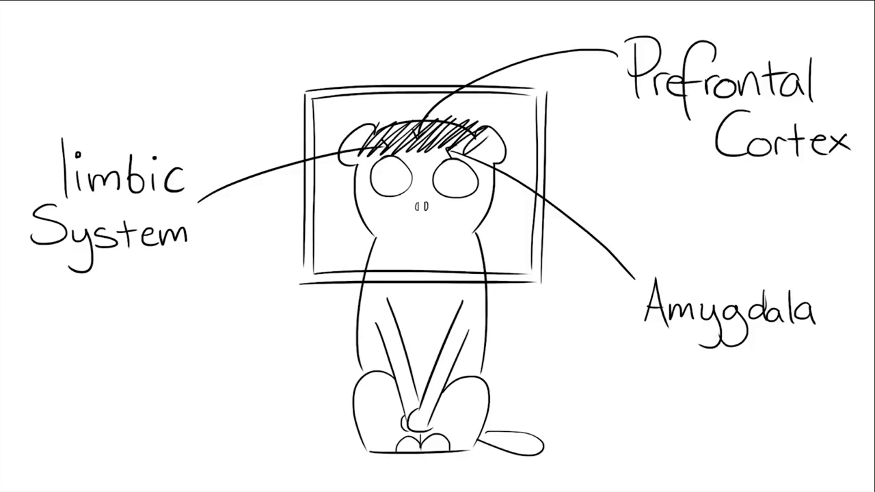